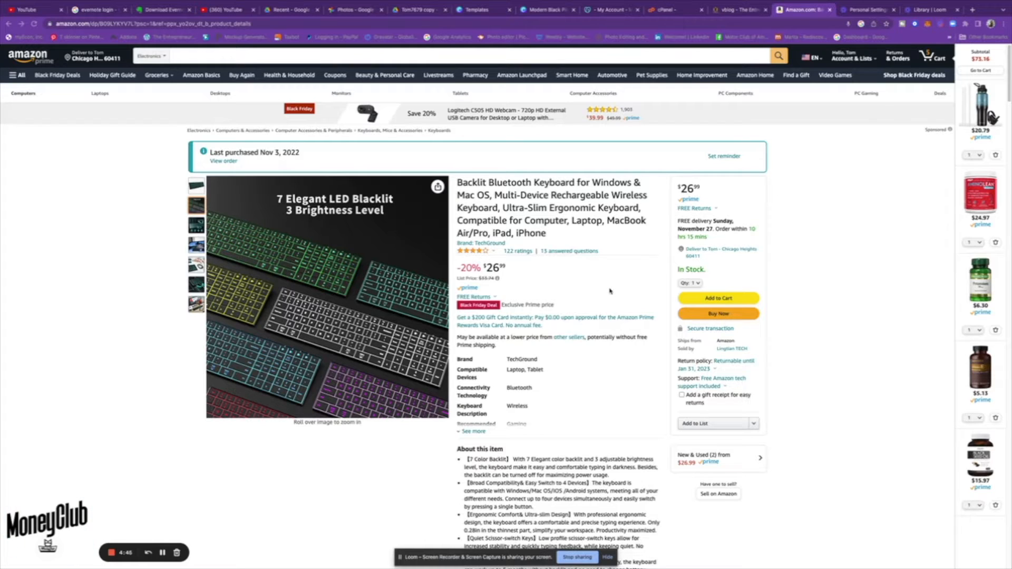
mouse_move(611, 290)
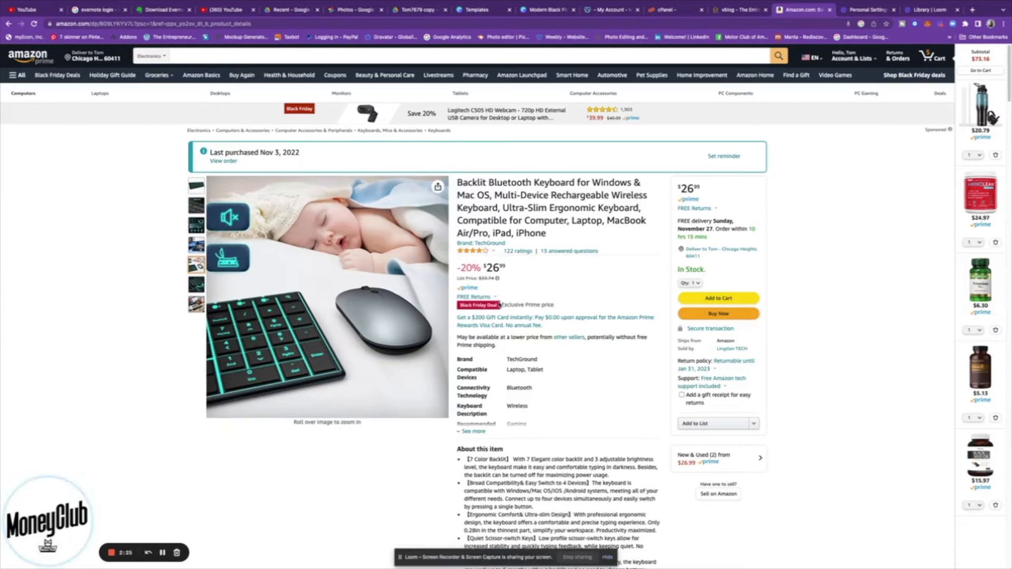
mouse_move(507, 299)
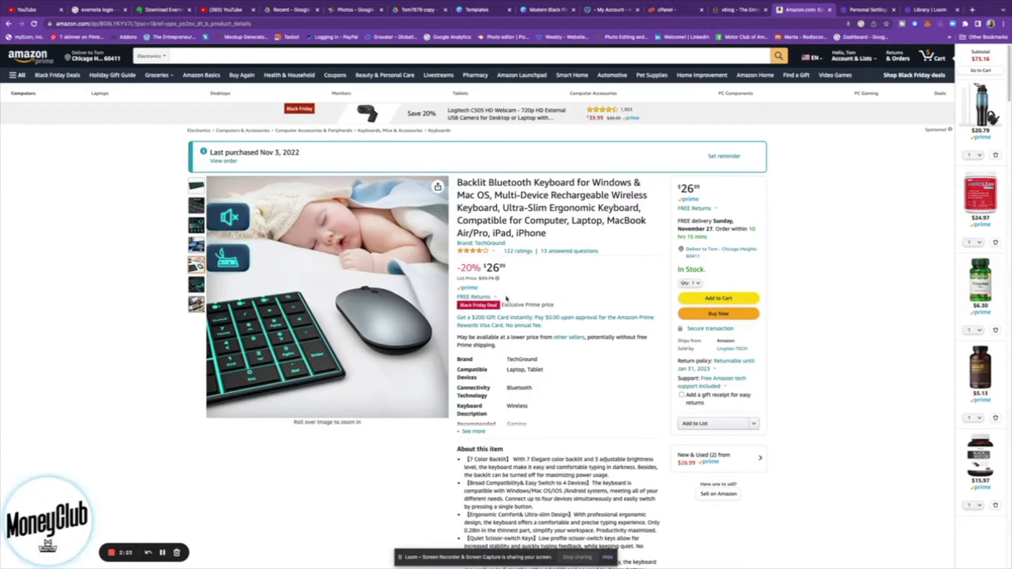